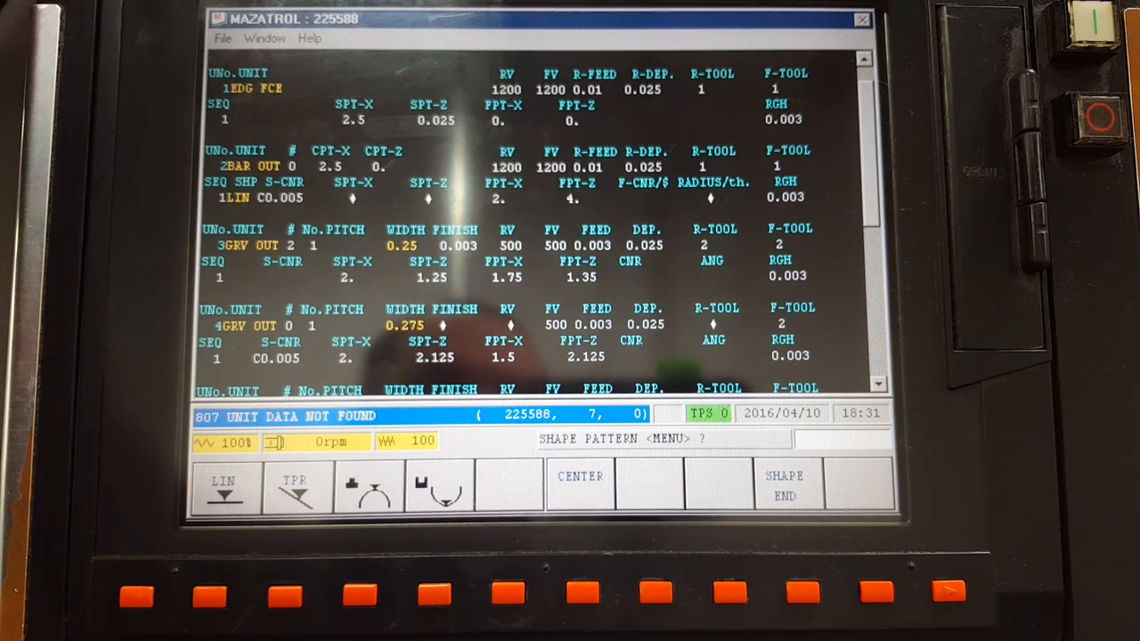
- Draw the part shape of program 225588 and run the full tool path check simulation
left_click(356, 591)
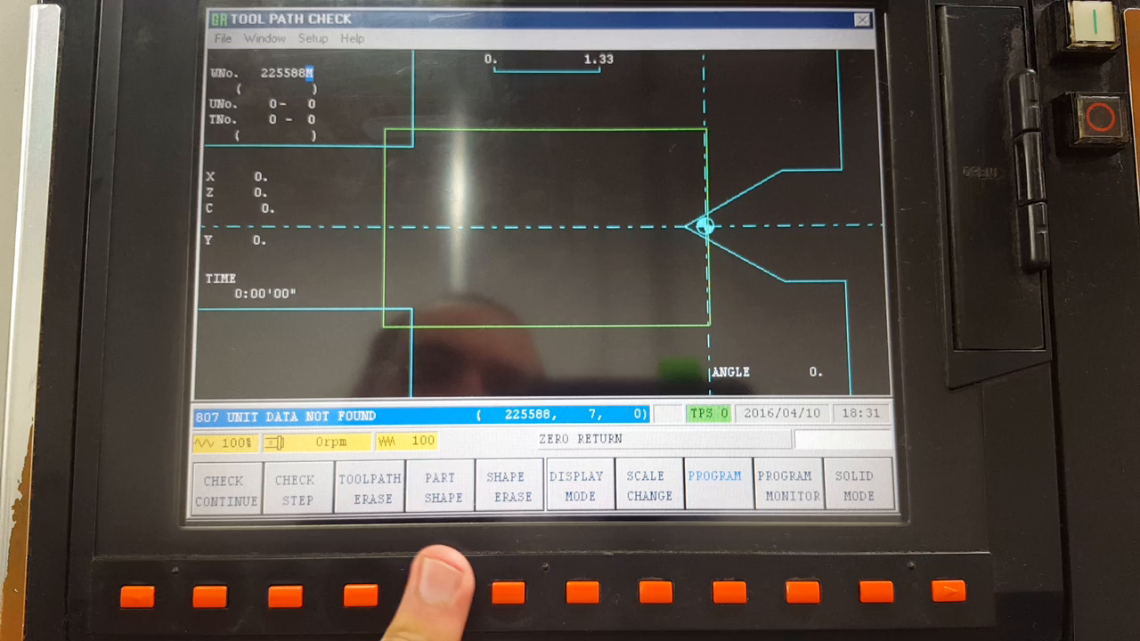
left_click(436, 592)
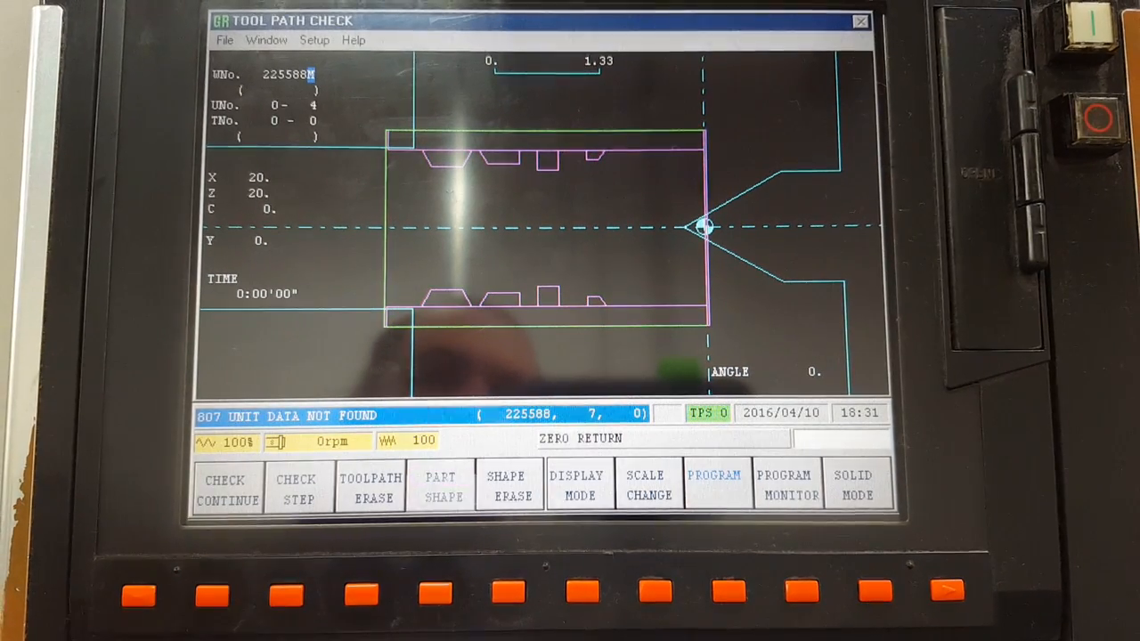
left_click(226, 488)
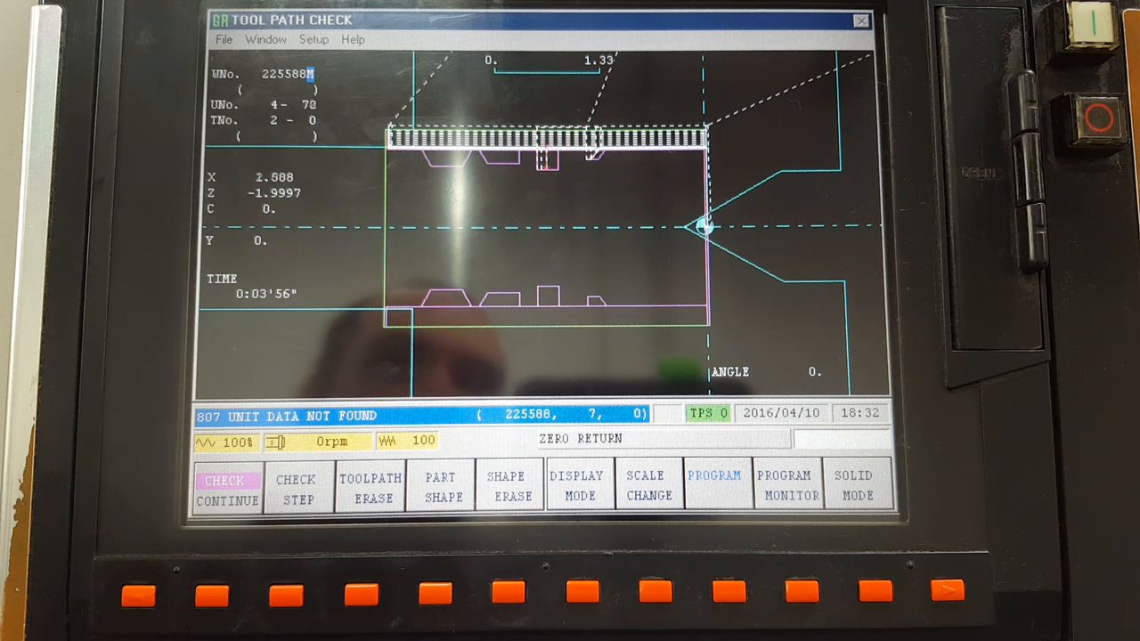
left_click(435, 591)
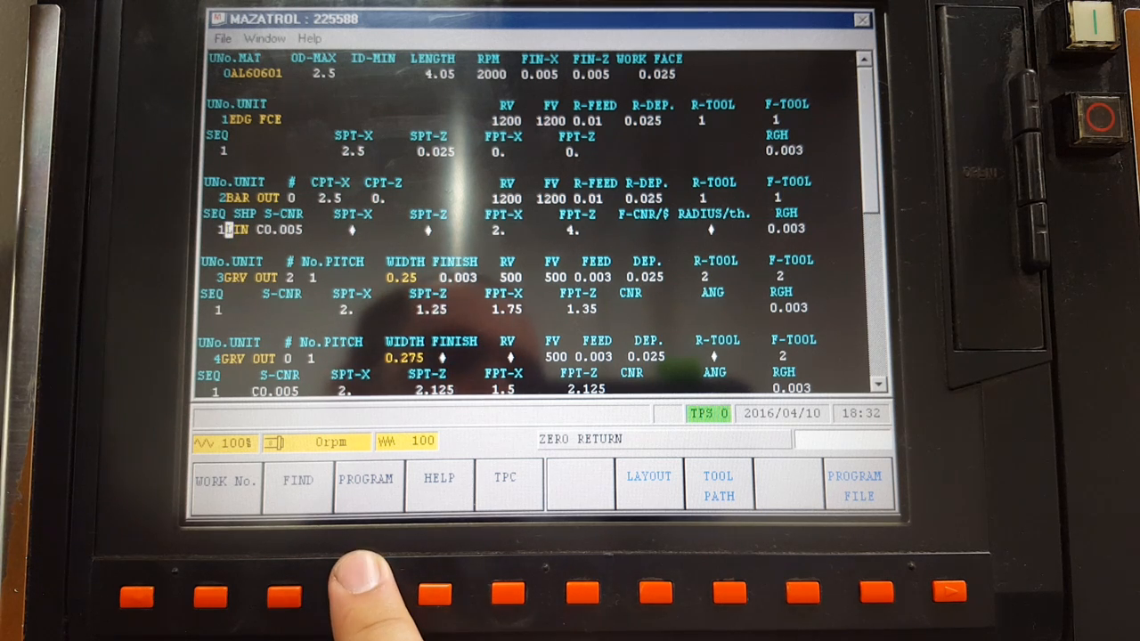
- Enter program editing and insert a blank shape row at the start of the bar-cutting unit
left_click(869, 592)
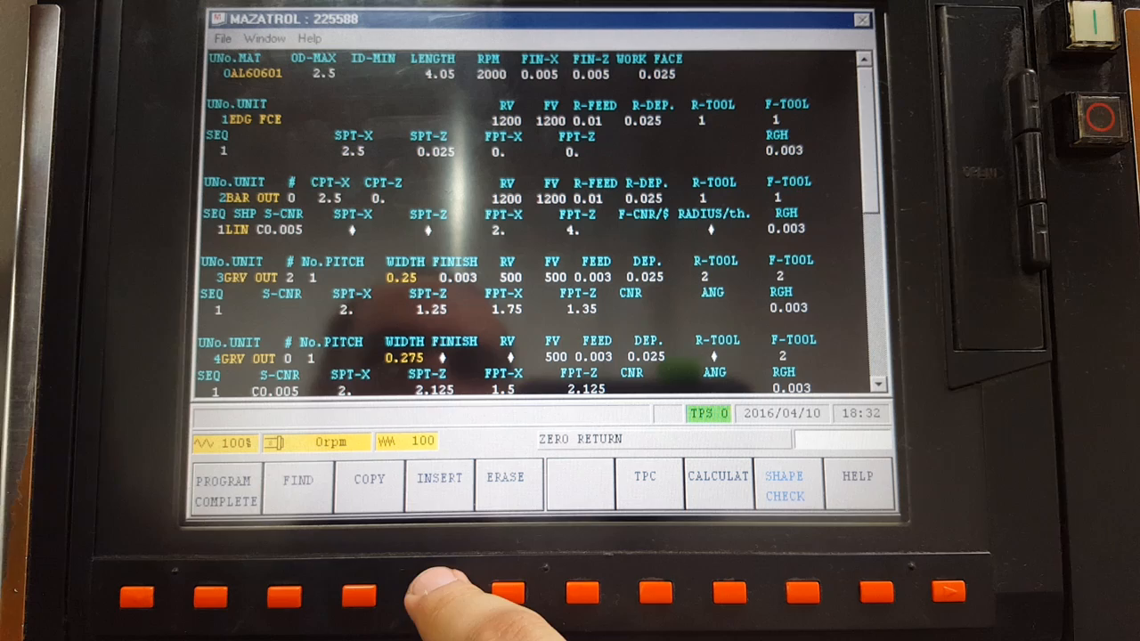
left_click(438, 477)
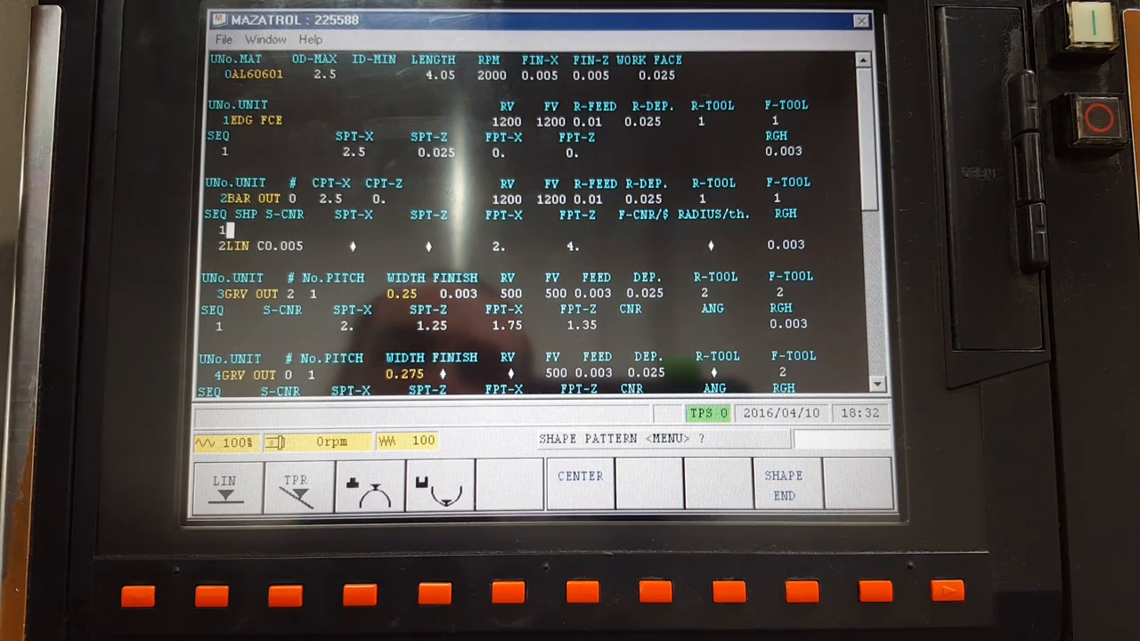
- Define the new bar shape as a line ending at FPT-X 1.5, FPT-Z 1. with R0.05 corner
left_click(224, 488)
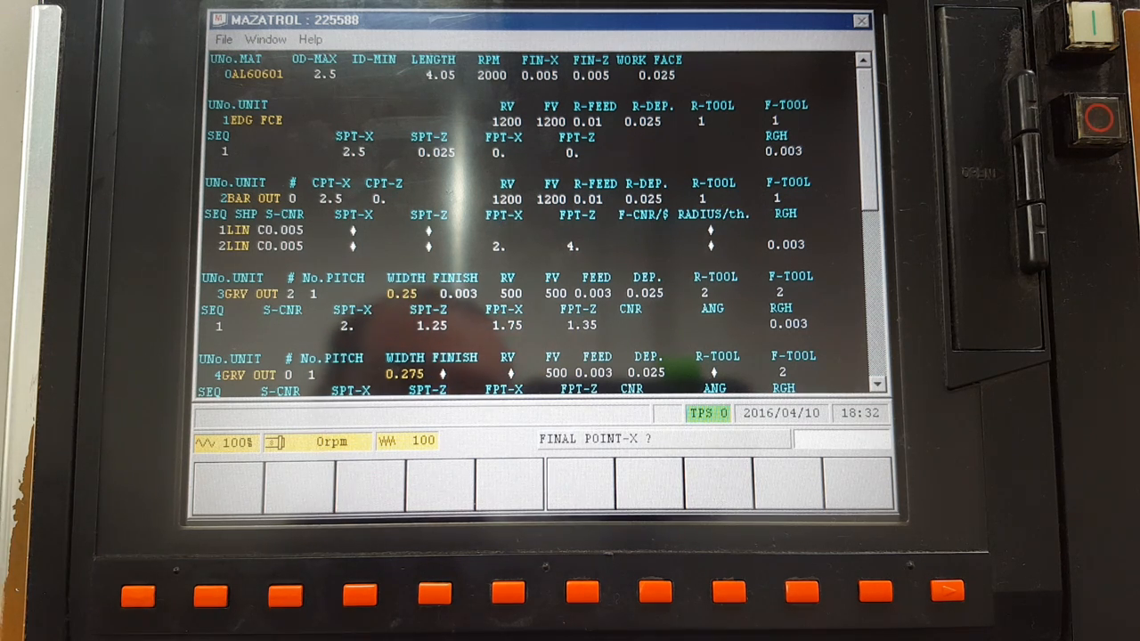
type("1.5")
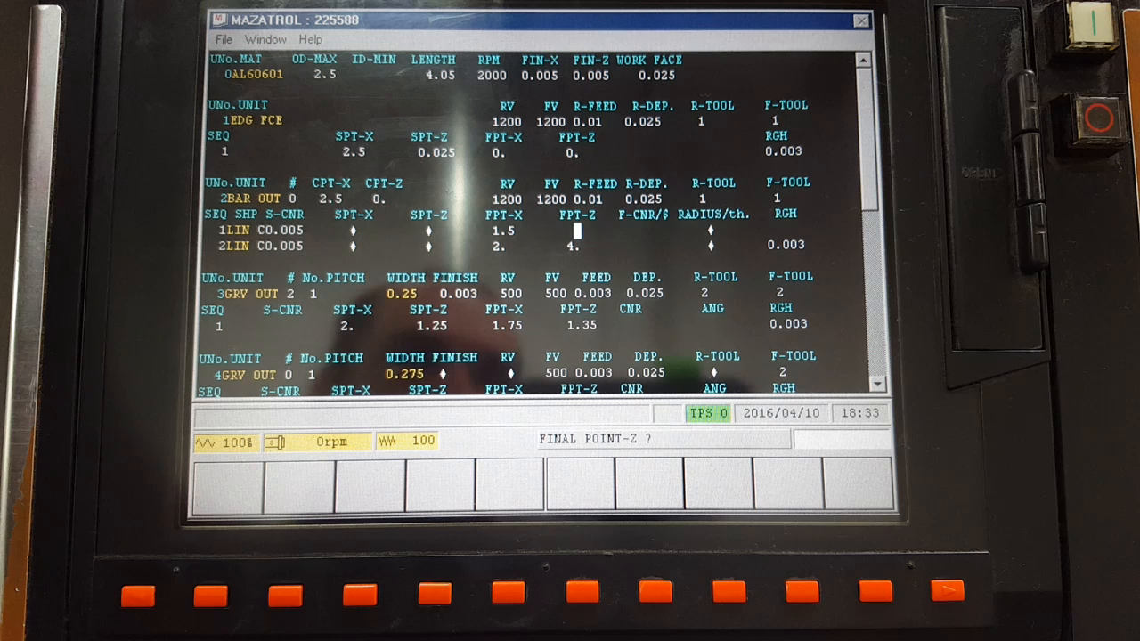
type("1.")
left_click(642, 230)
type("R0.05")
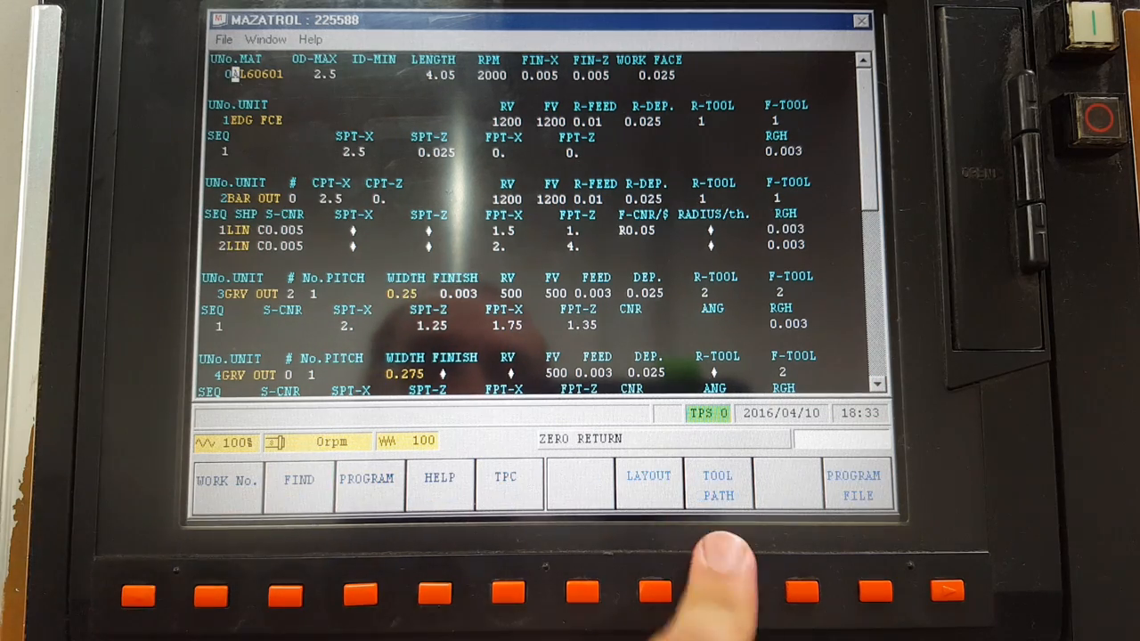
- Redraw the part profile in Tool Path Check to show the added bar-cutting line
left_click(717, 484)
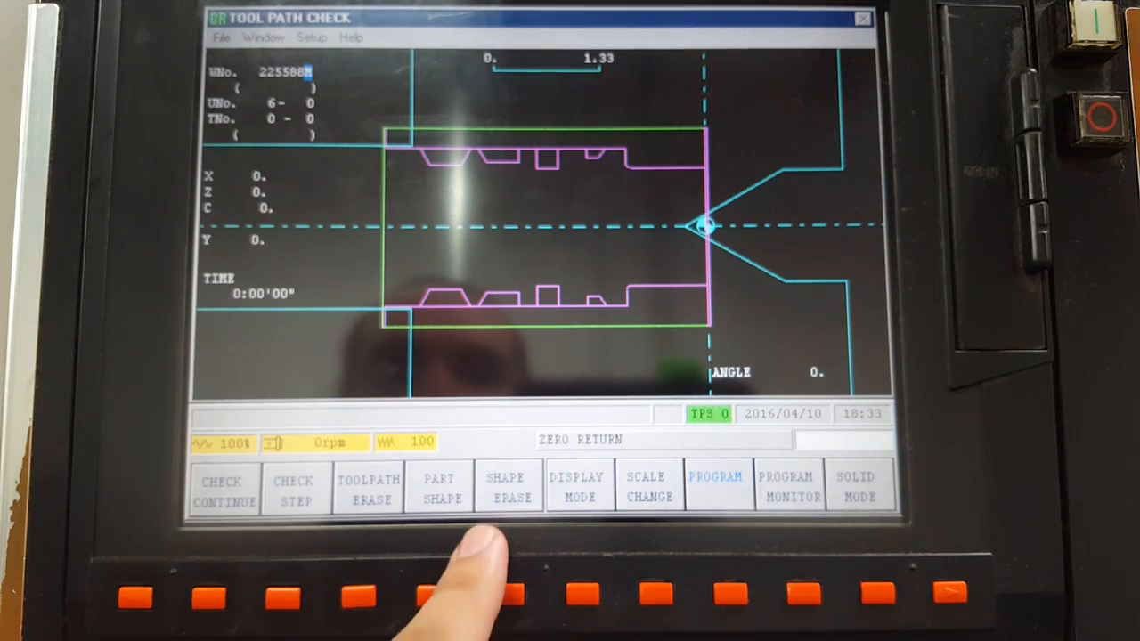
left_click(648, 488)
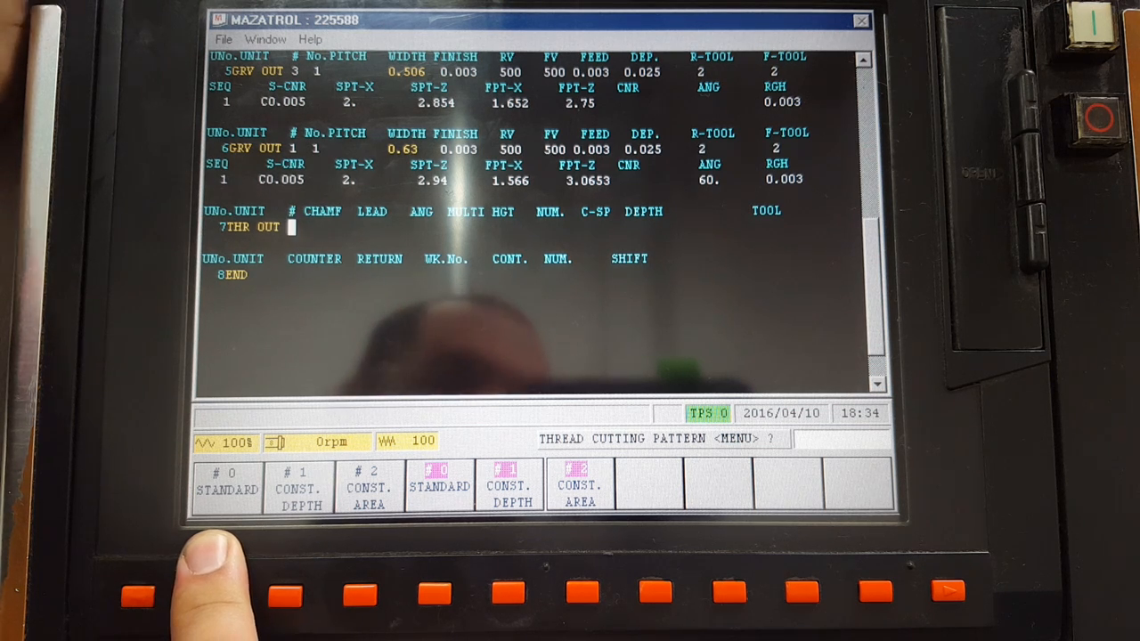
- Give the new standard outside threading unit 7 a chamfer of 0
type("0")
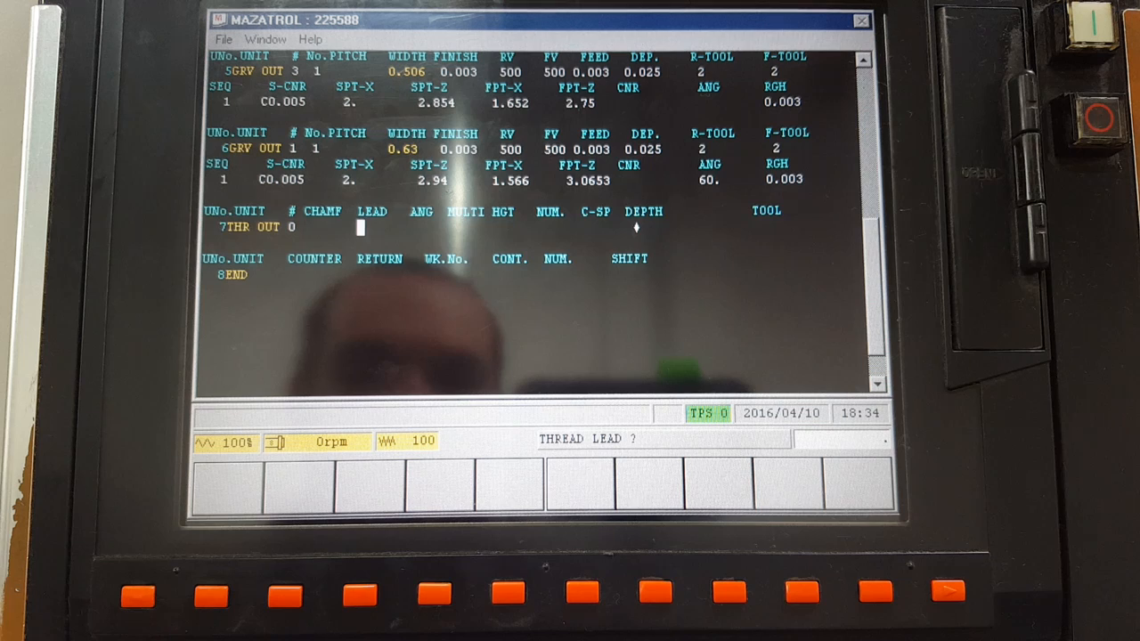
- Set thread lead 0.07142 (14 pitch), 1 start and 0.035 thread height on unit 7
type(".07142")
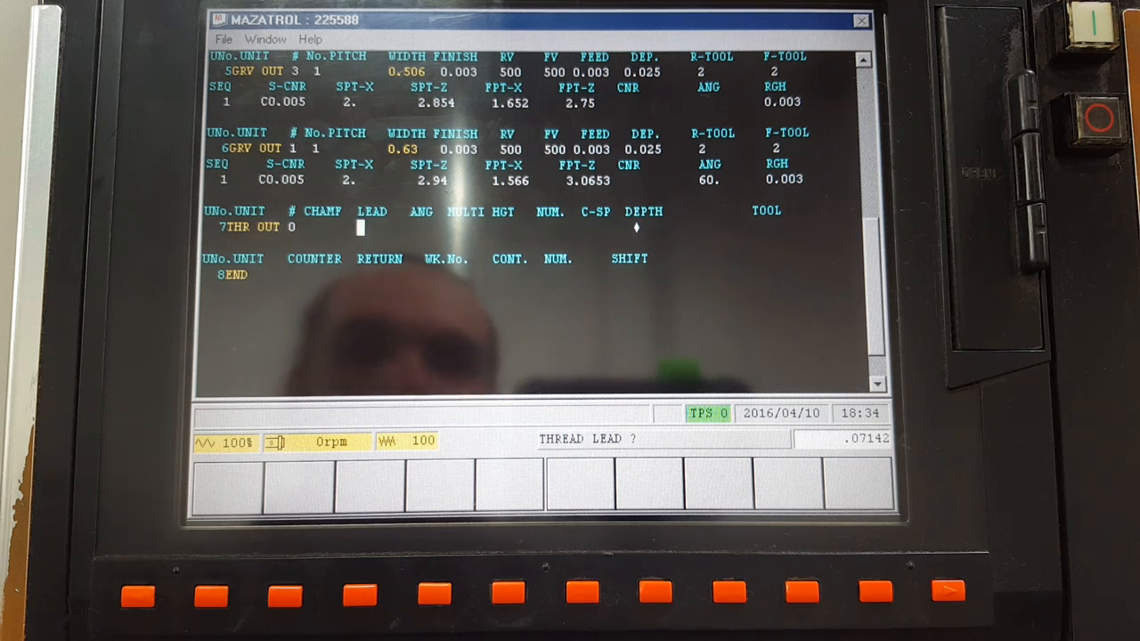
type("0.07142")
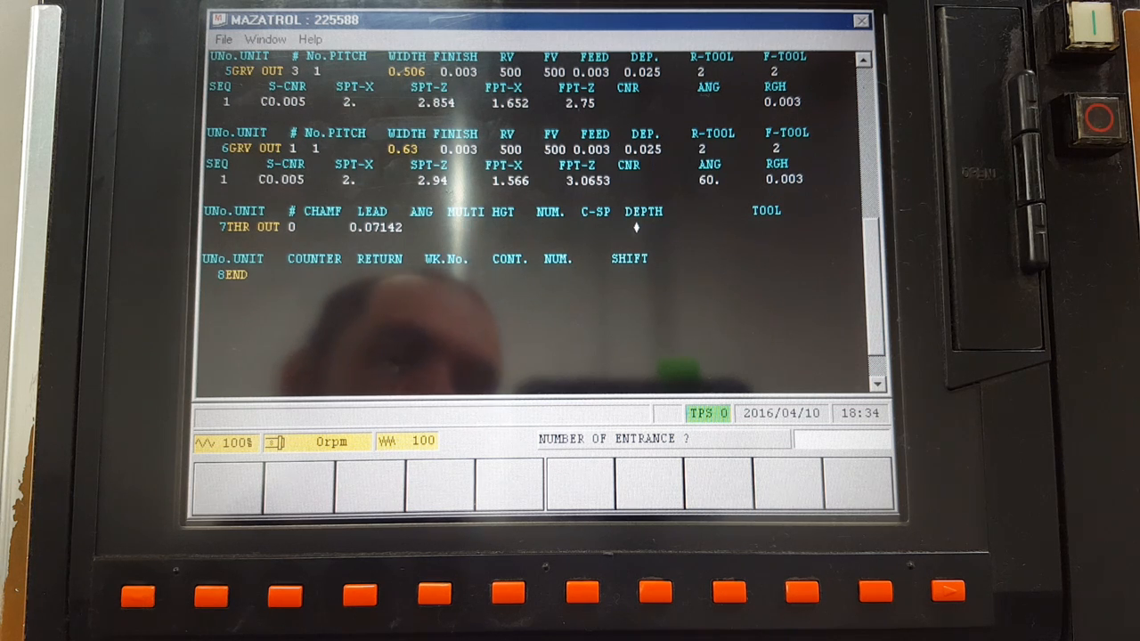
type("1")
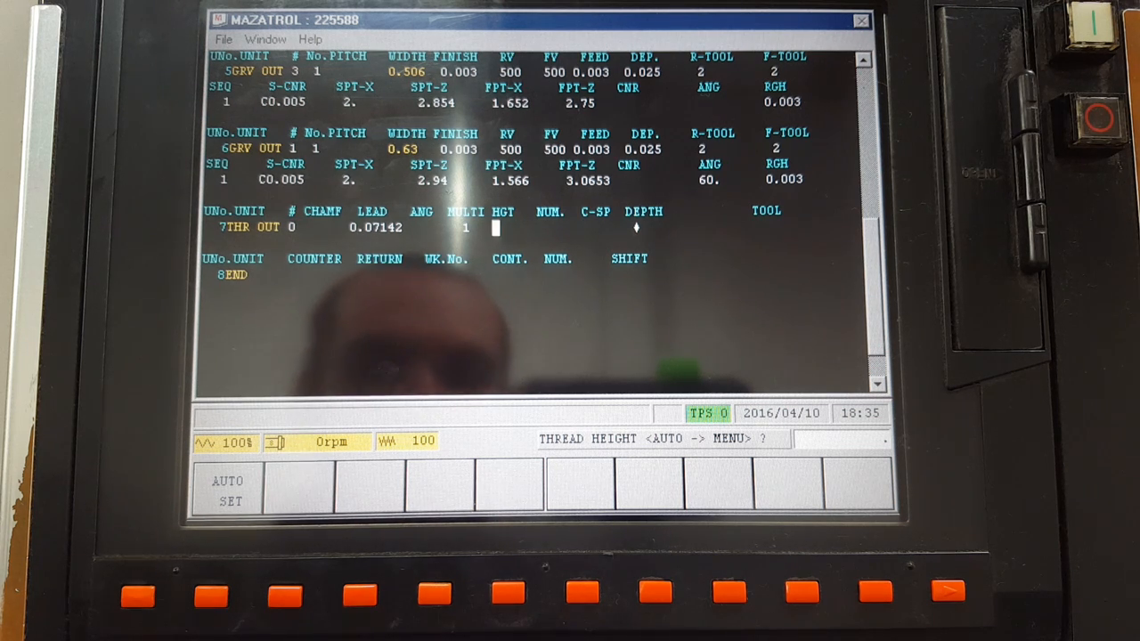
type(".035")
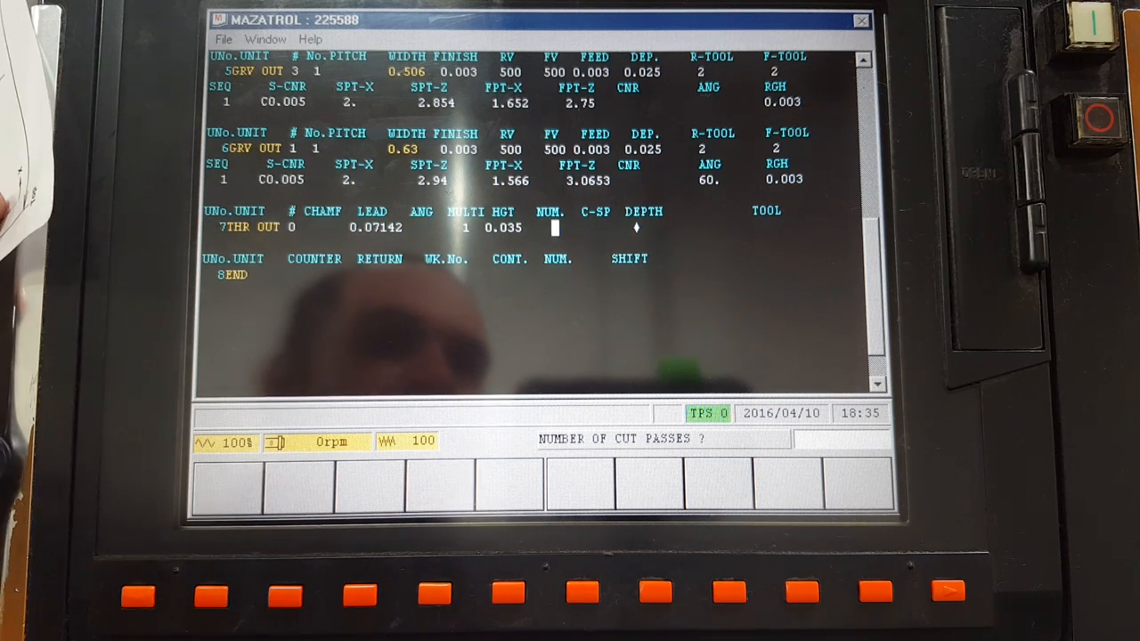
- Set the thread unit to 10 cut passes, with C-SP 100 and tool 3
type("10")
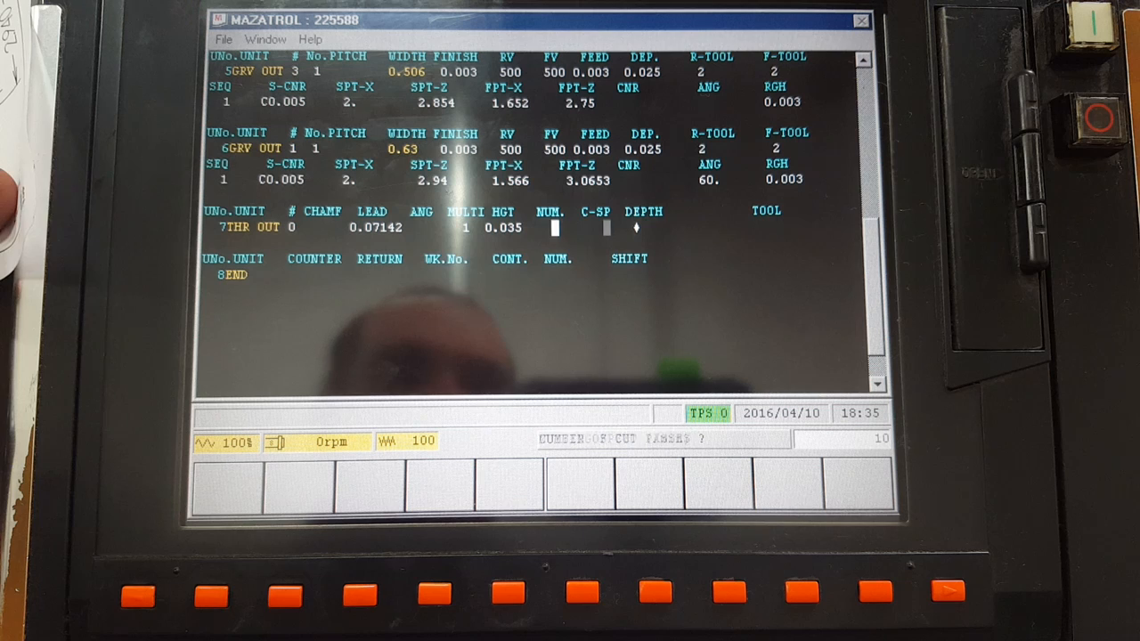
type("10 100 ♦ 3")
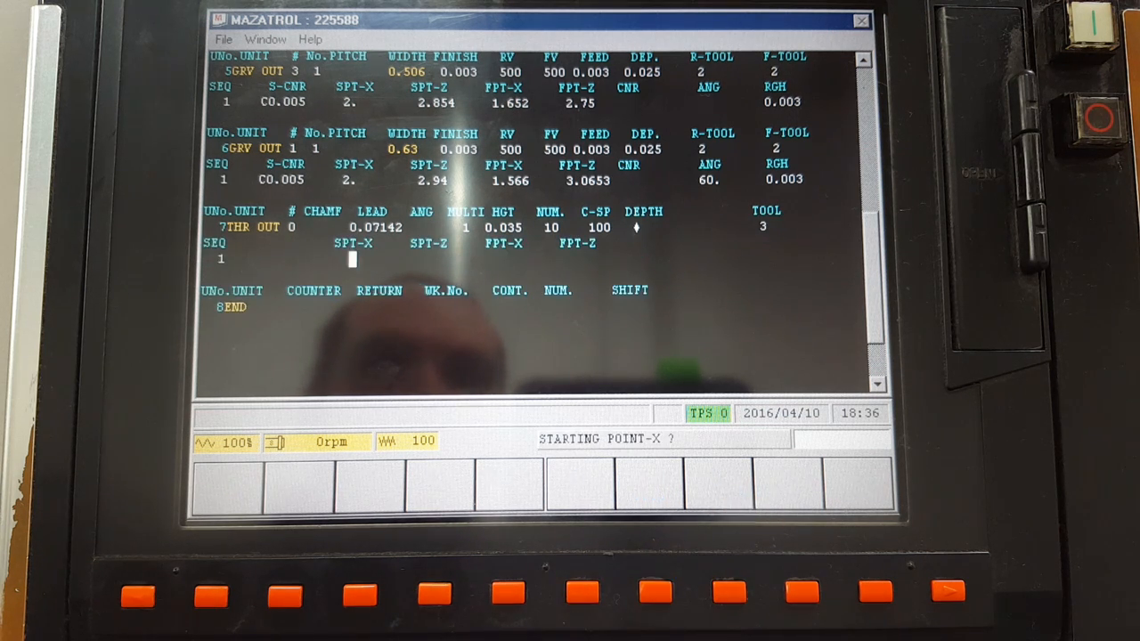
- Give the thread sequence row starting point X 1.5, Z 0 and fill its final point fields
type("1.")
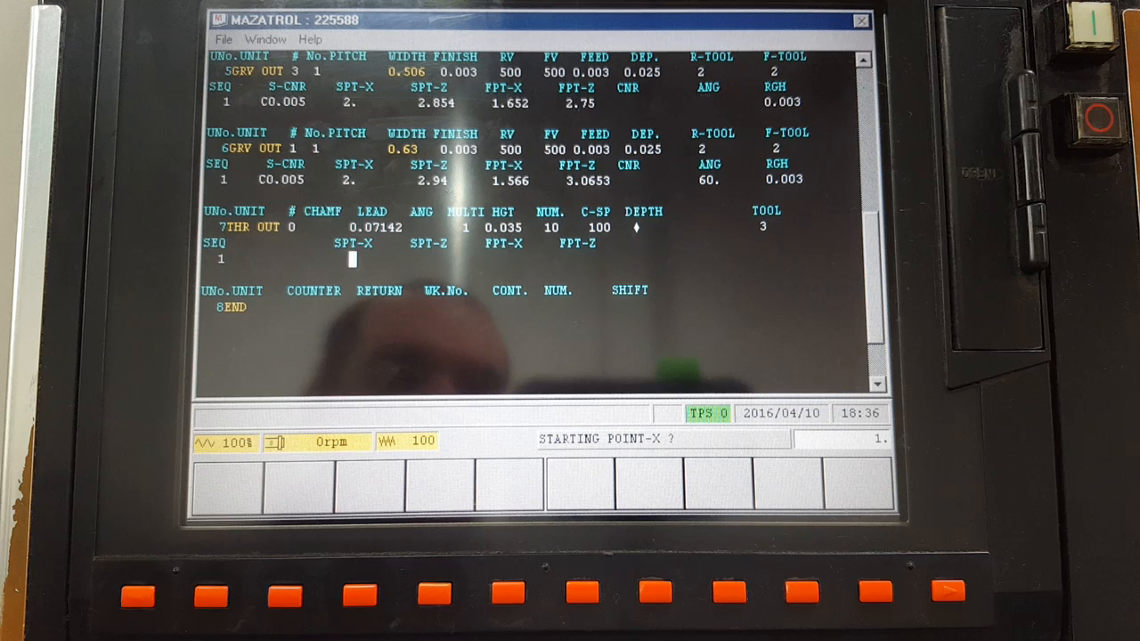
type("1.5")
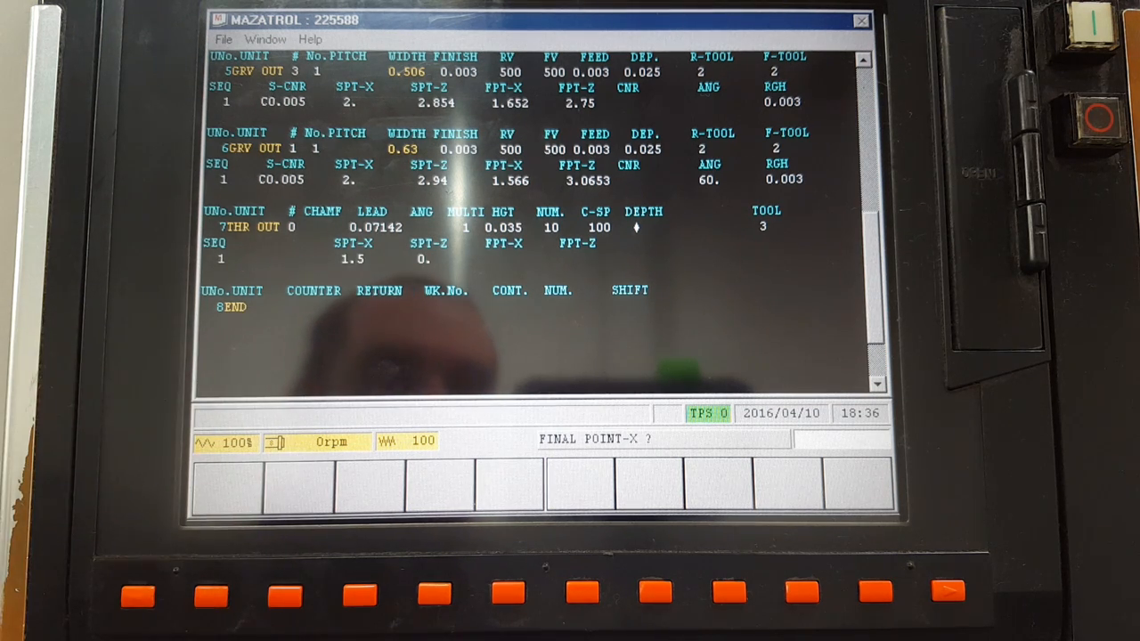
type("1.5")
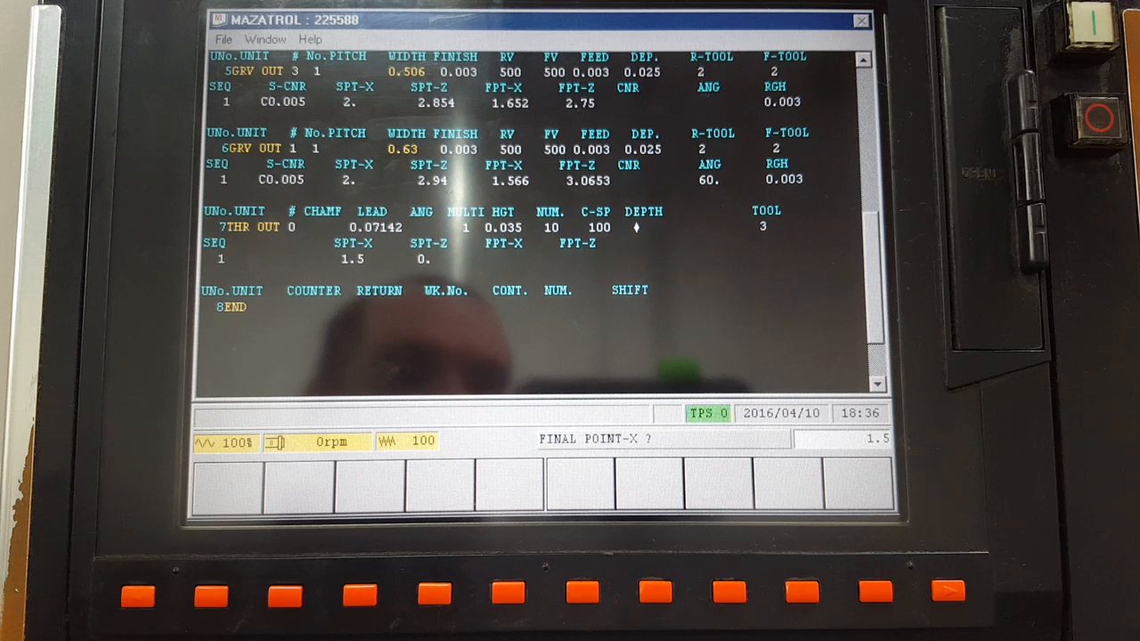
type("1.5")
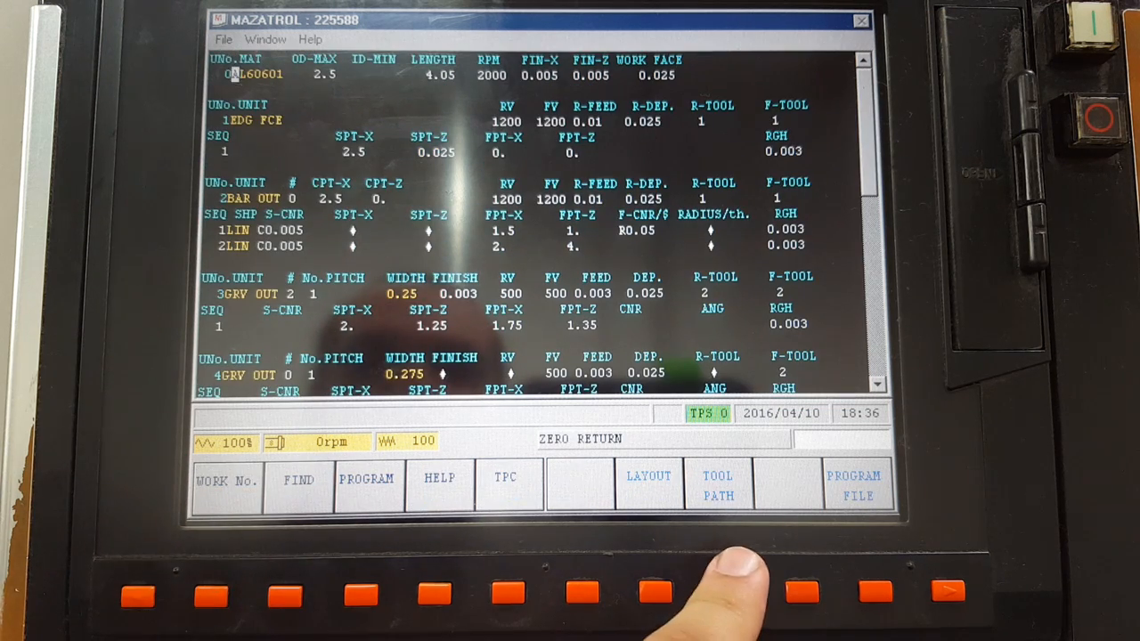
- Simulate program 225588 through its threading passes, ending with a 7'18" cycle time
left_click(717, 484)
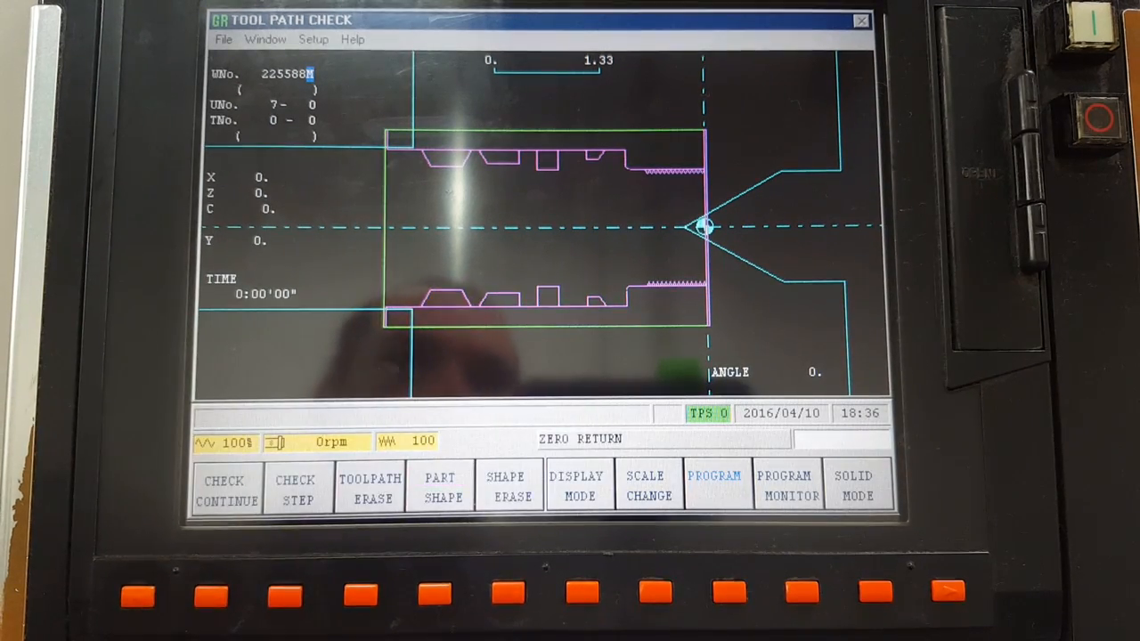
left_click(648, 487)
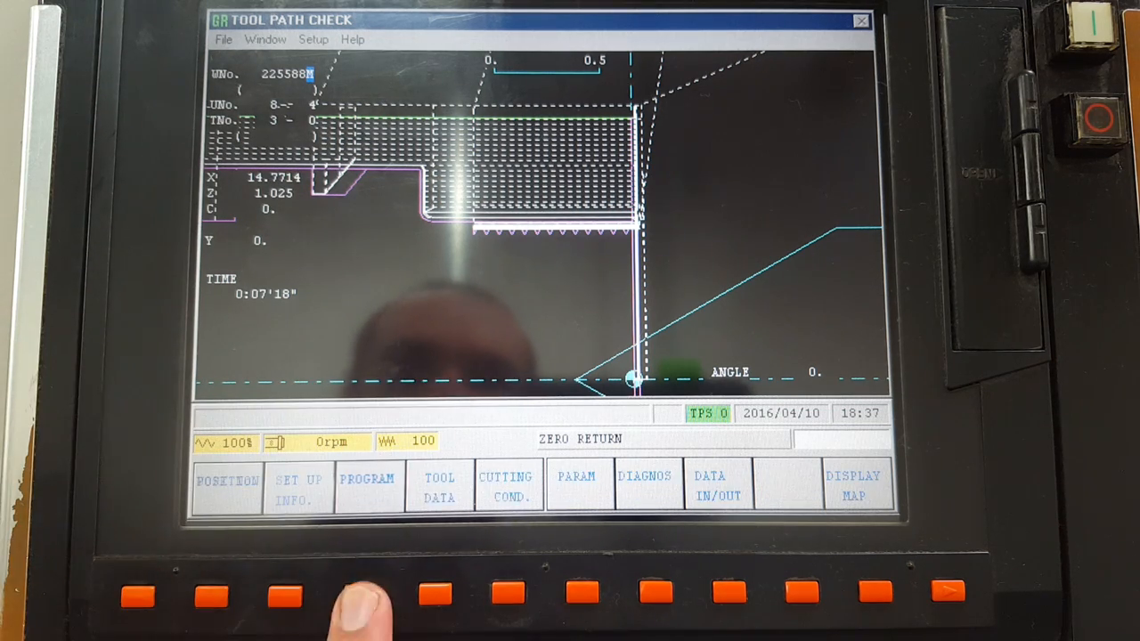
- Scroll through the program listing's units before returning to the tool path check
left_click(367, 484)
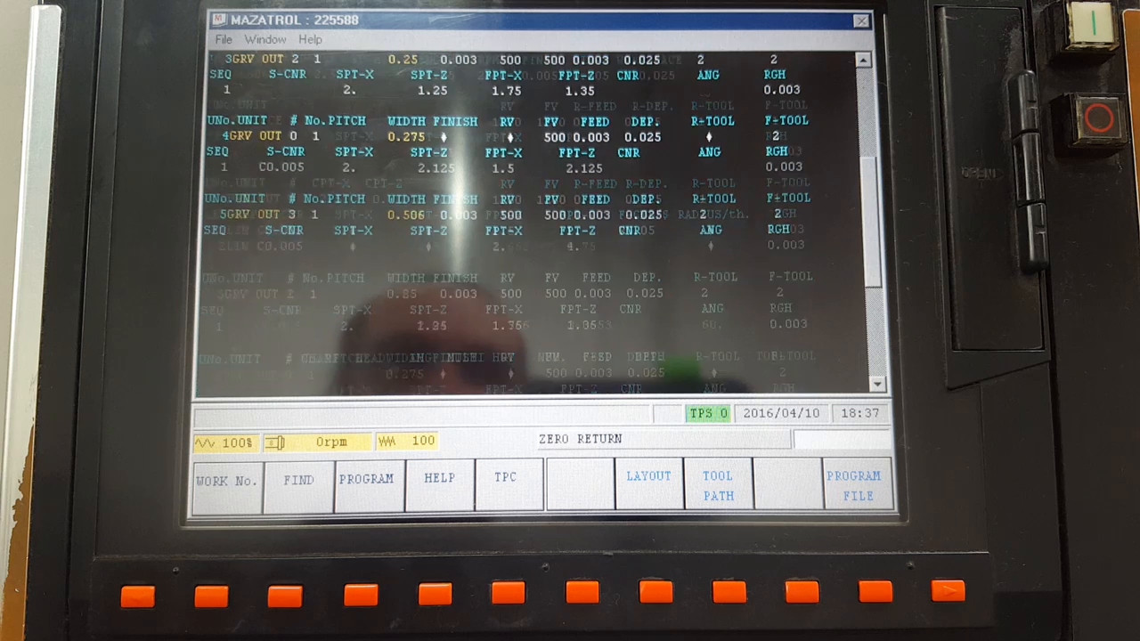
scroll("down", 3)
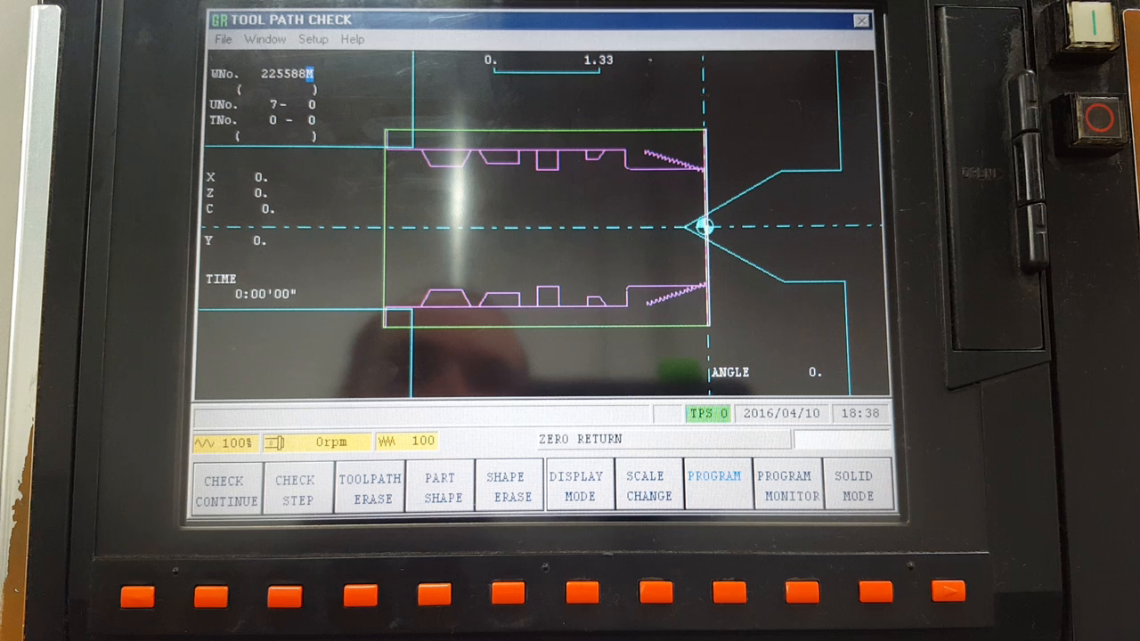
- Replay the tool path check of program 225588 through the facing and roughing passes
left_click(440, 488)
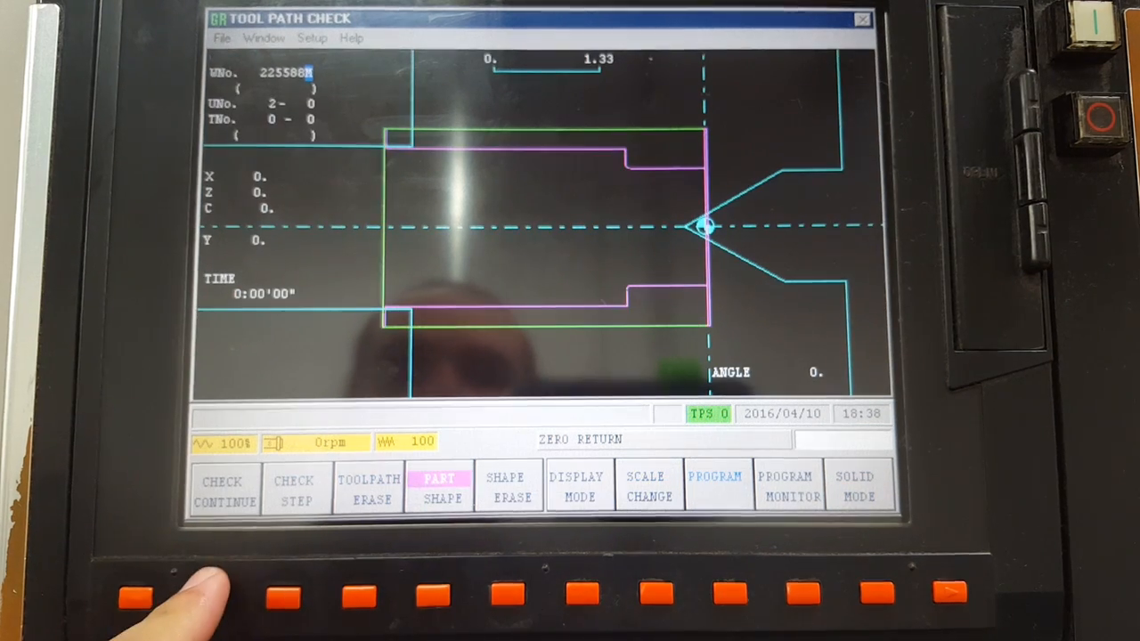
left_click(211, 595)
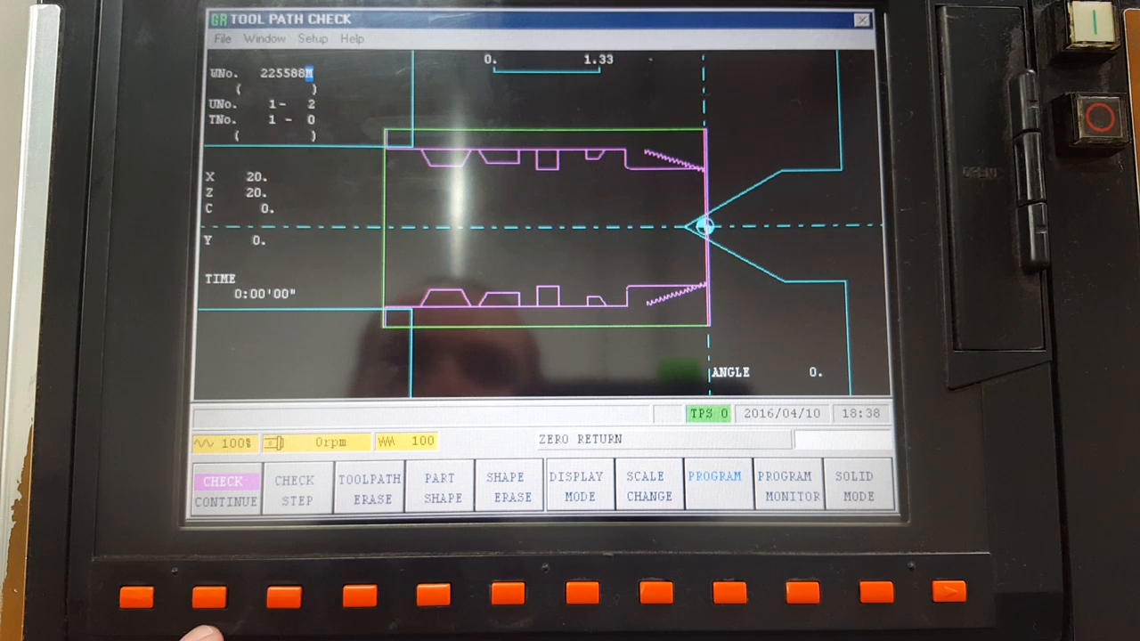
left_click(225, 490)
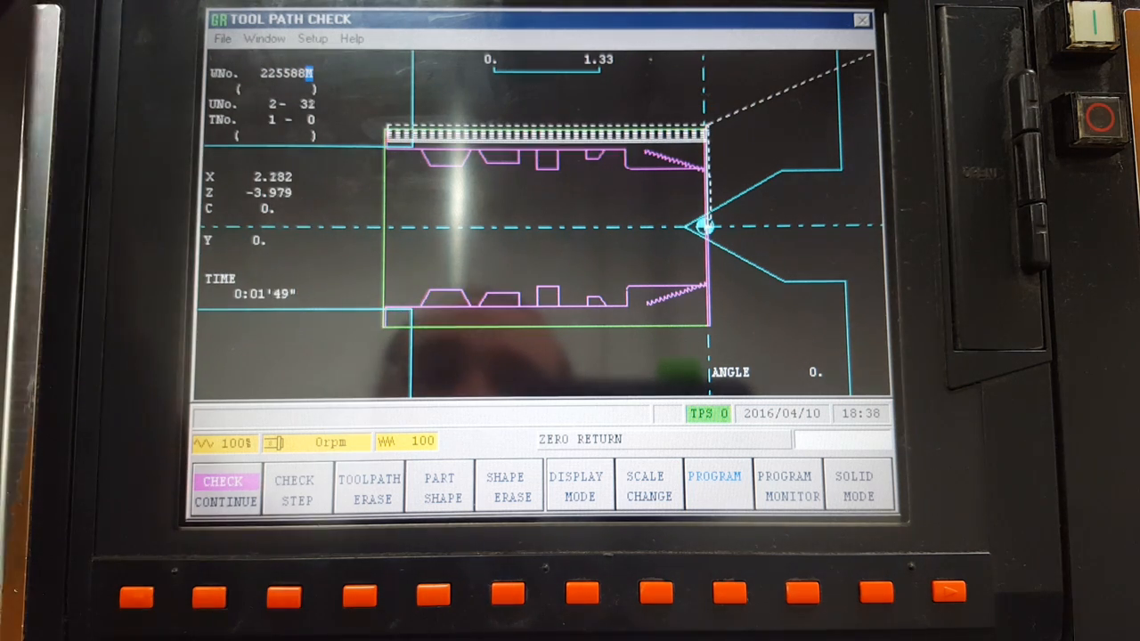
left_click(224, 489)
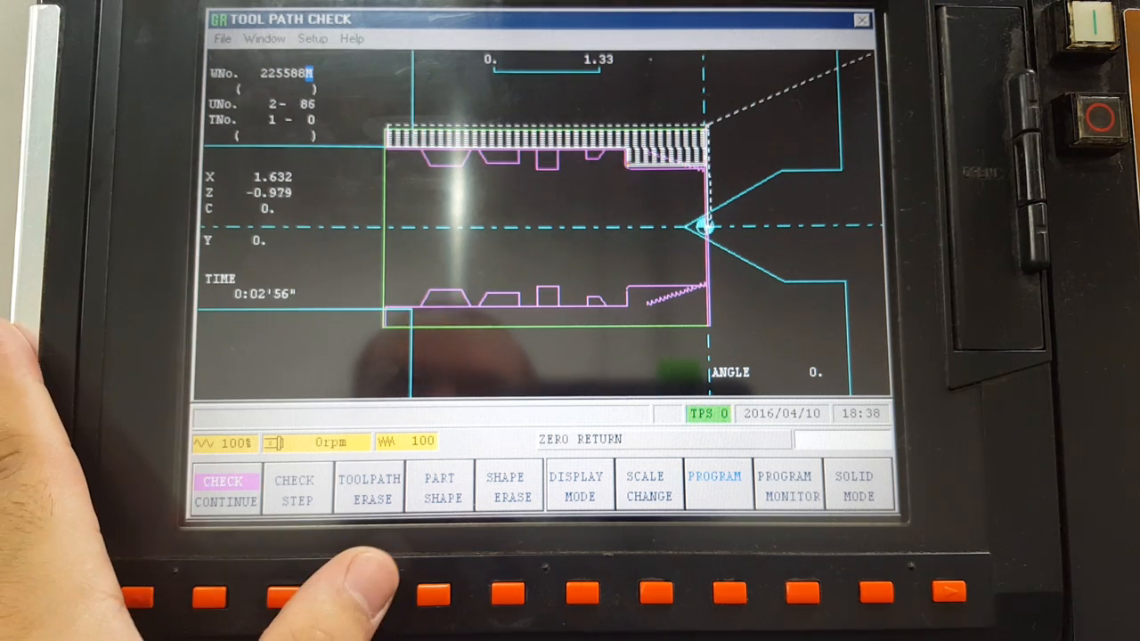